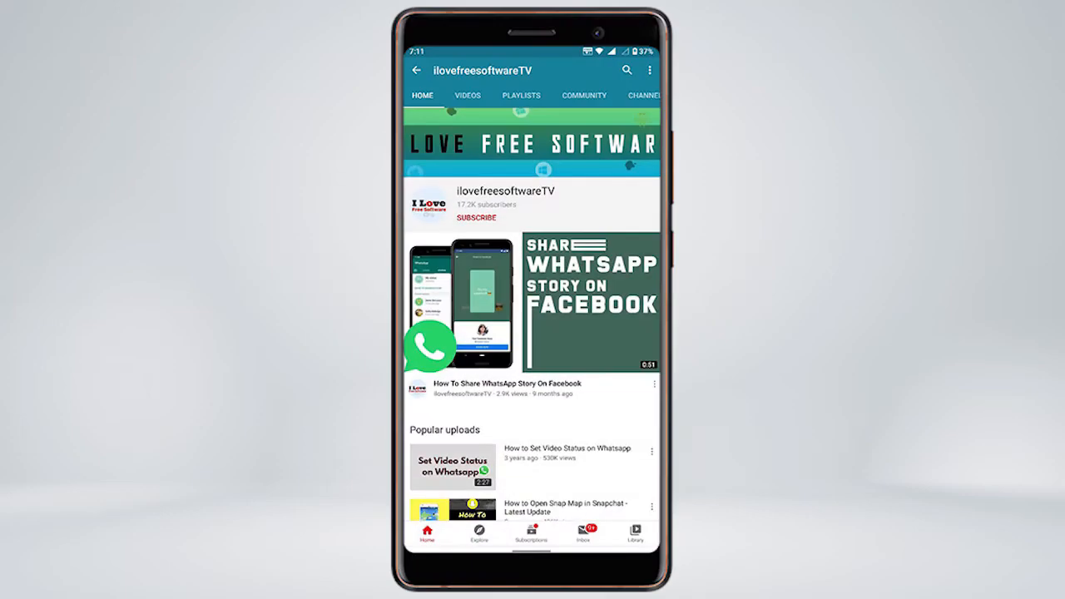
Skip past the YouTube channel intro and launch Microsoft Teams from the taskbar
{"action": "left_click", "coordinate": [476, 217]}
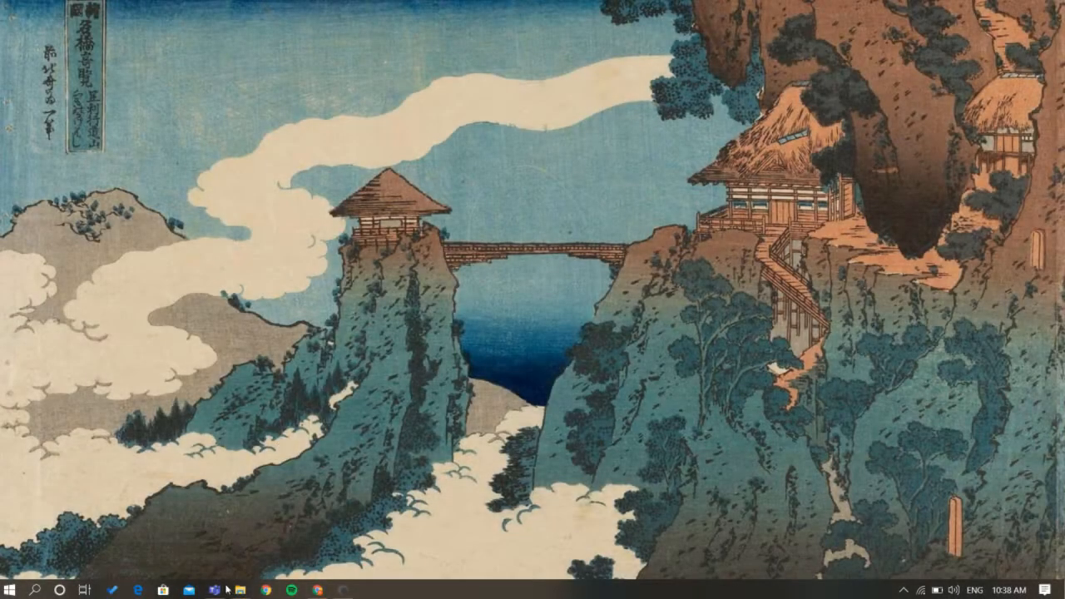
{"action": "left_click", "coordinate": [214, 590]}
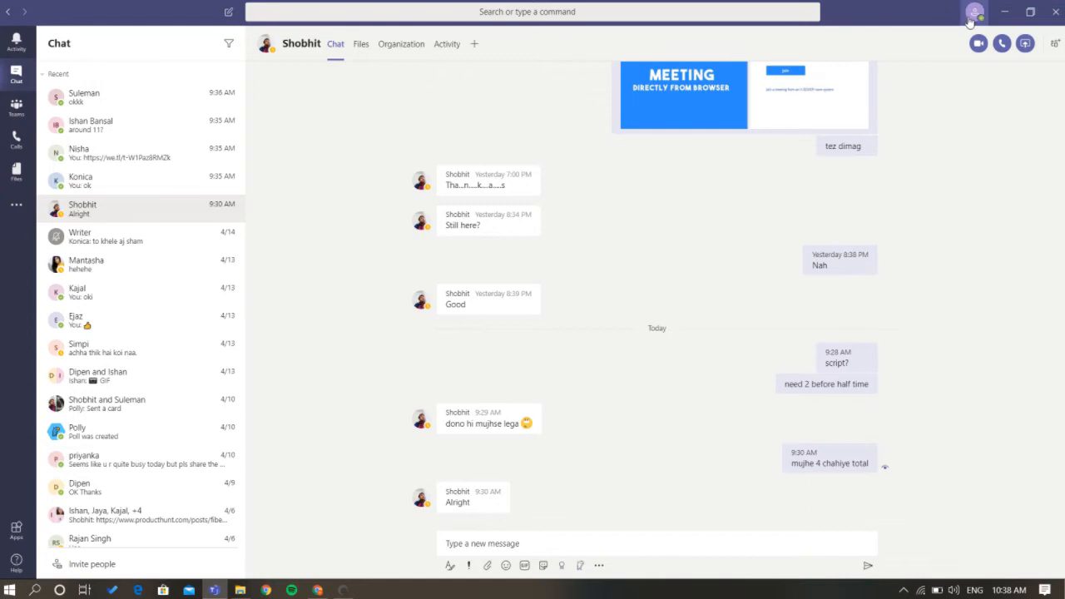
Open Settings from the profile picture menu at the top right
{"action": "left_click", "coordinate": [975, 11]}
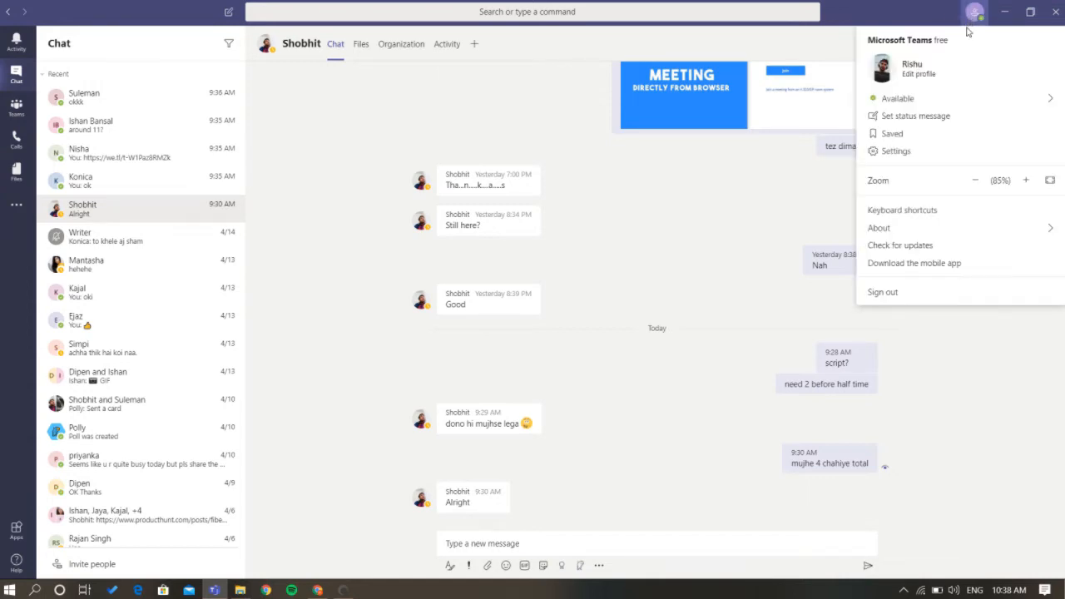
{"action": "mouse_move", "coordinate": [964, 76]}
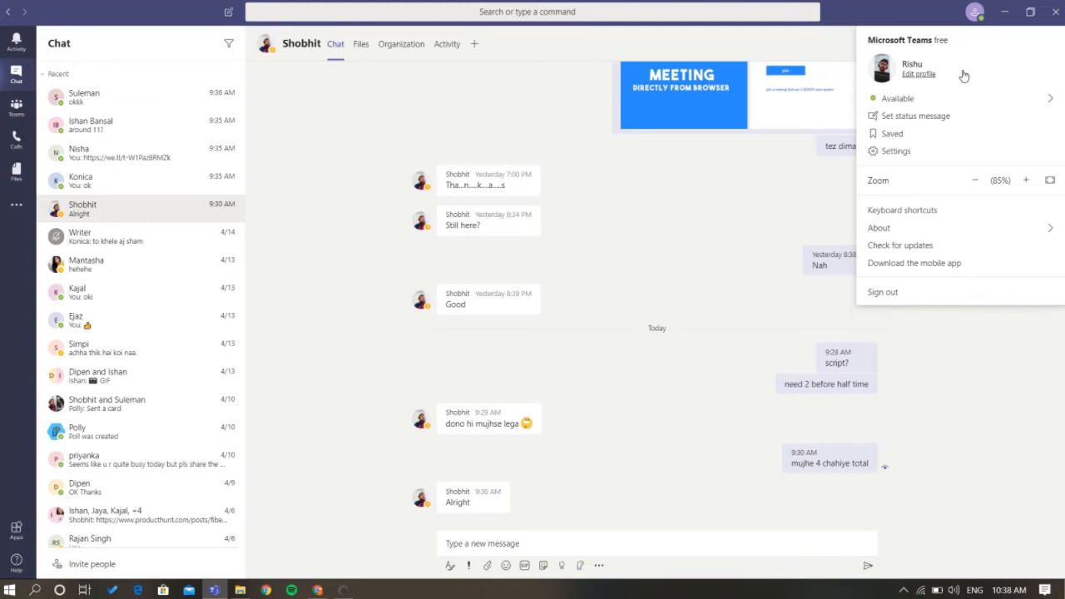
{"action": "mouse_move", "coordinate": [944, 152]}
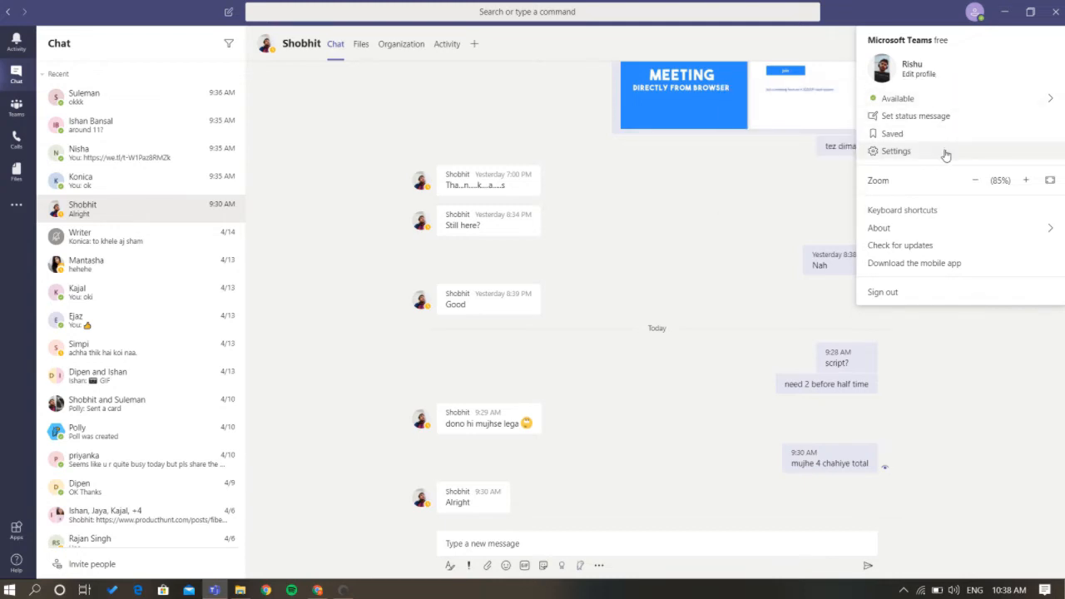
{"action": "left_click", "coordinate": [896, 150]}
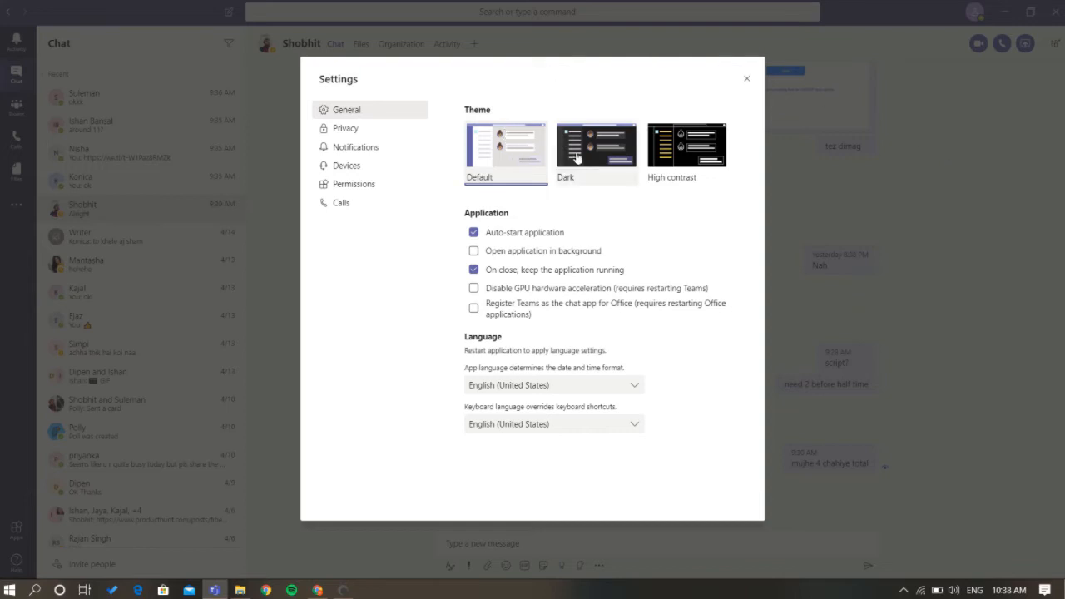
{"action": "mouse_move", "coordinate": [612, 163]}
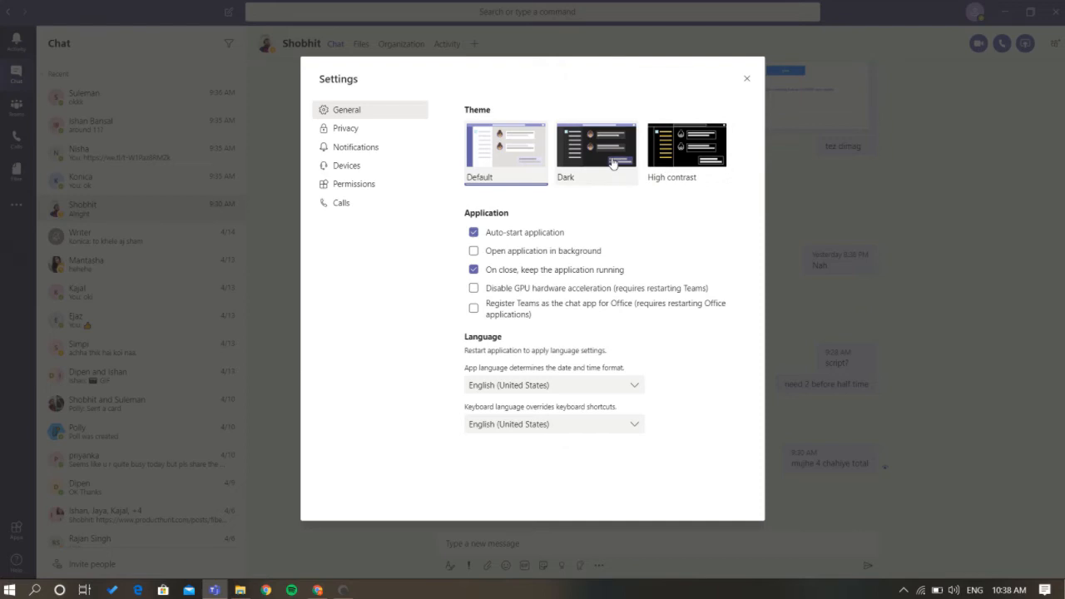
Choose the Dark theme after briefly trying High contrast, then close Settings
{"action": "left_click", "coordinate": [596, 146]}
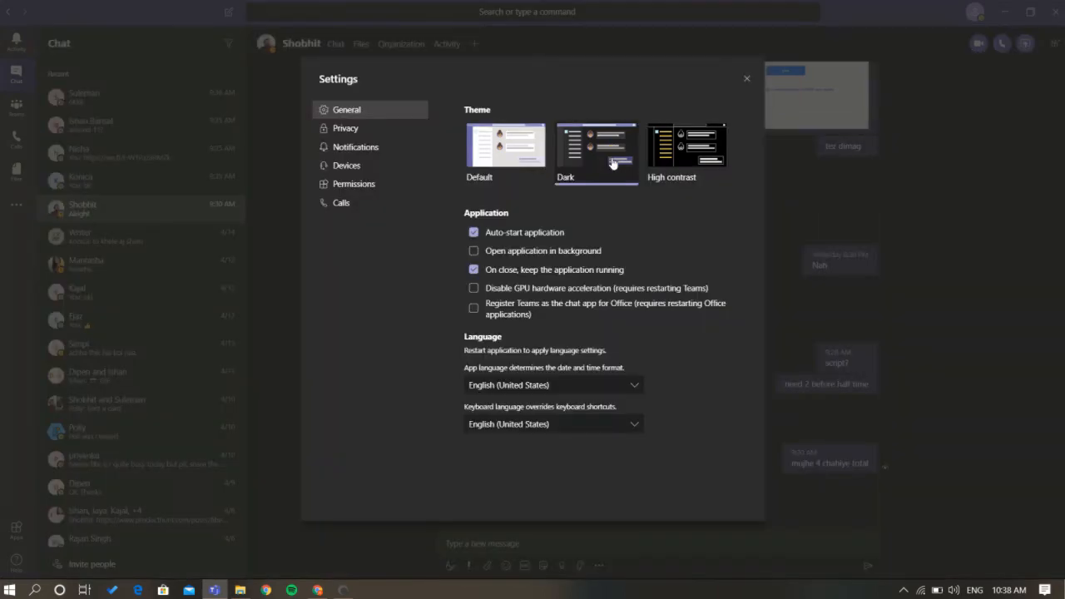
{"action": "left_click", "coordinate": [687, 153]}
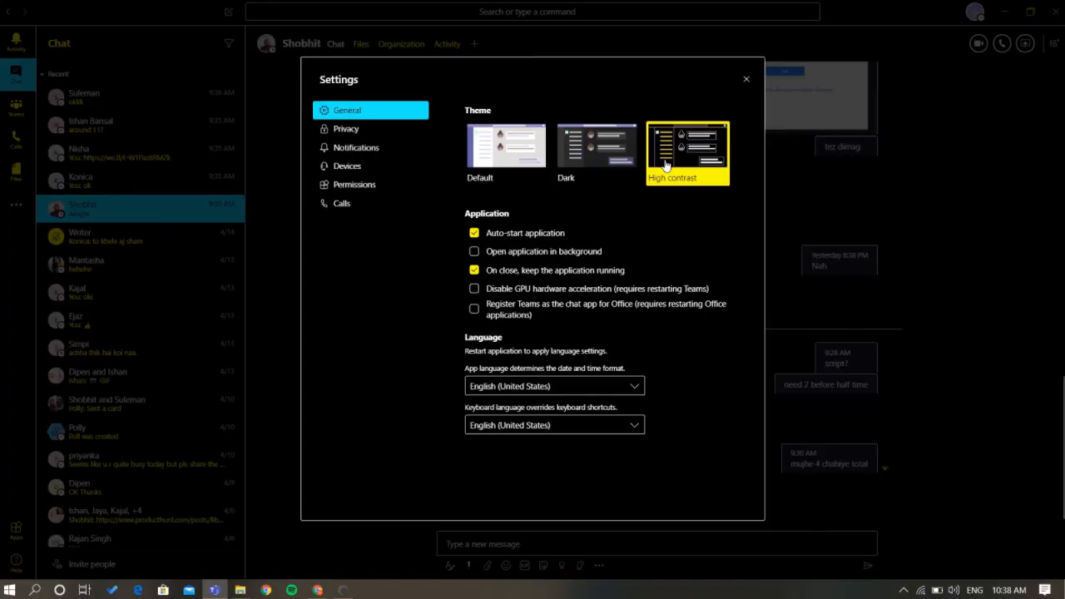
{"action": "mouse_move", "coordinate": [666, 165]}
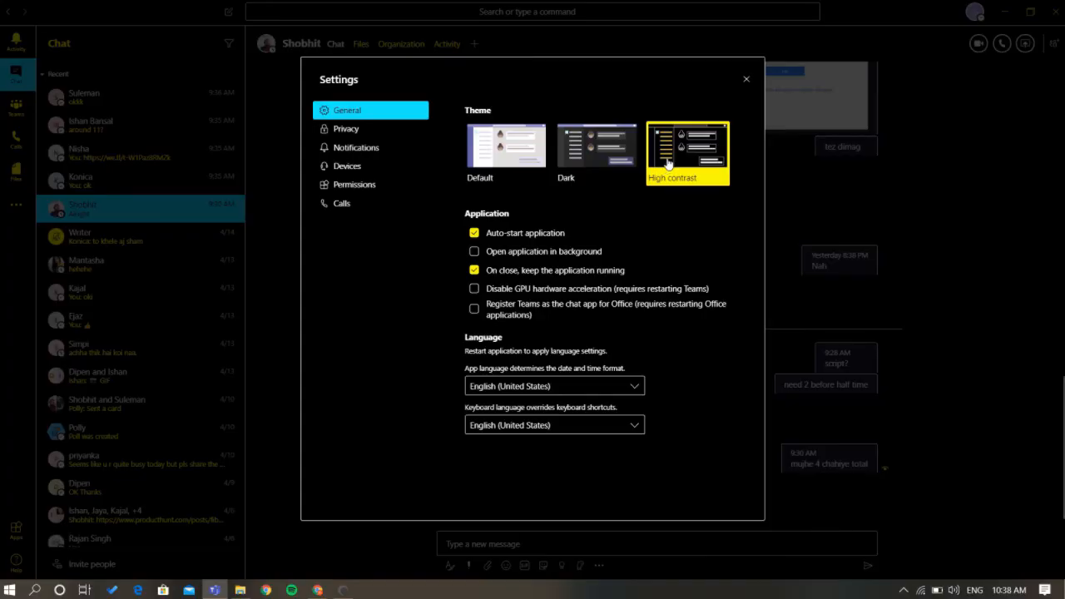
{"action": "left_click", "coordinate": [595, 145]}
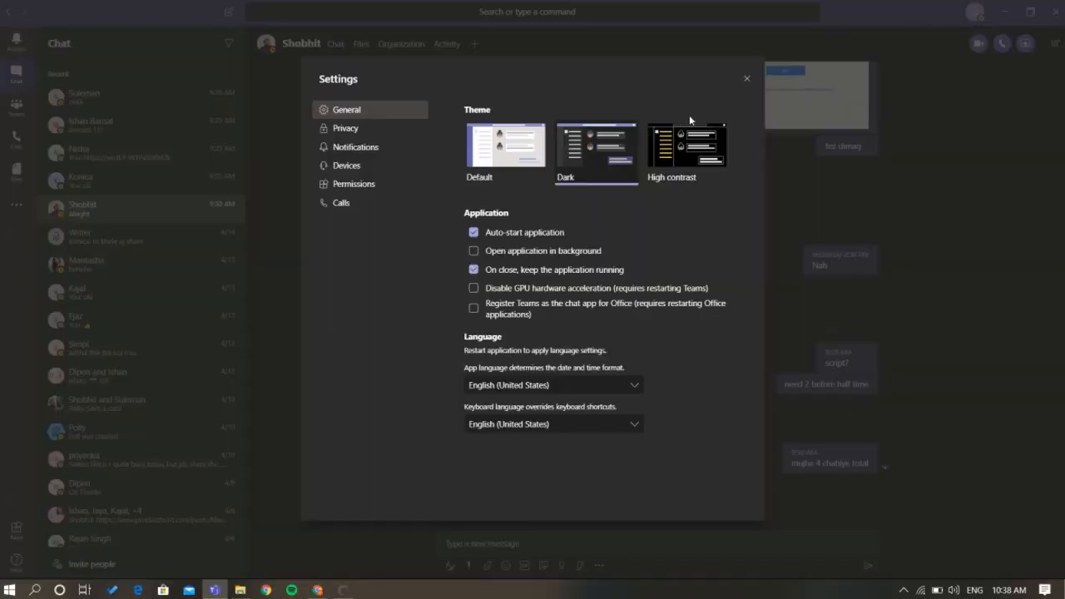
{"action": "left_click", "coordinate": [746, 77]}
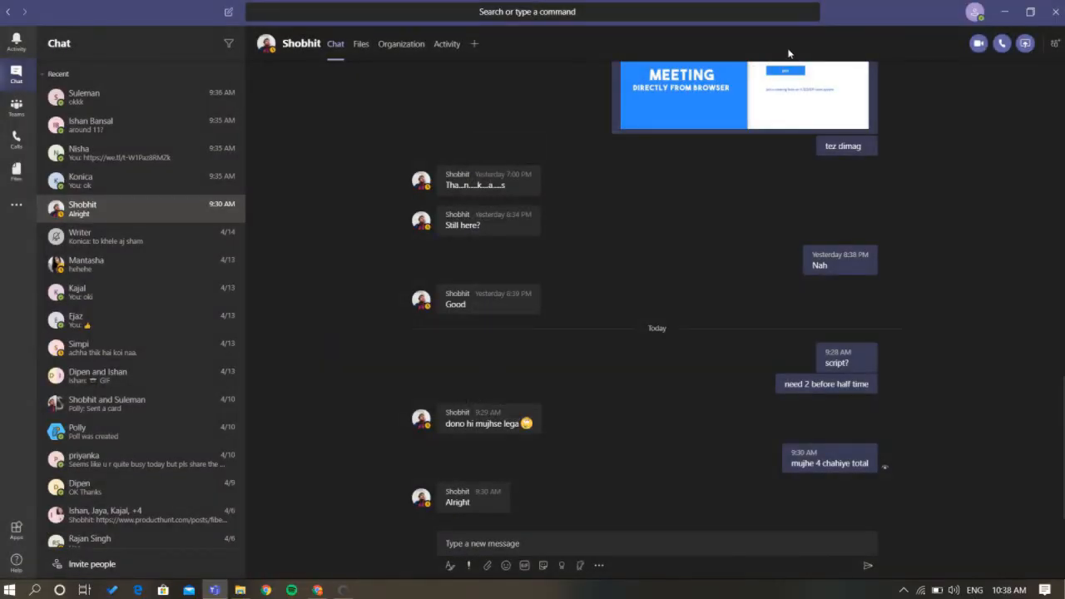